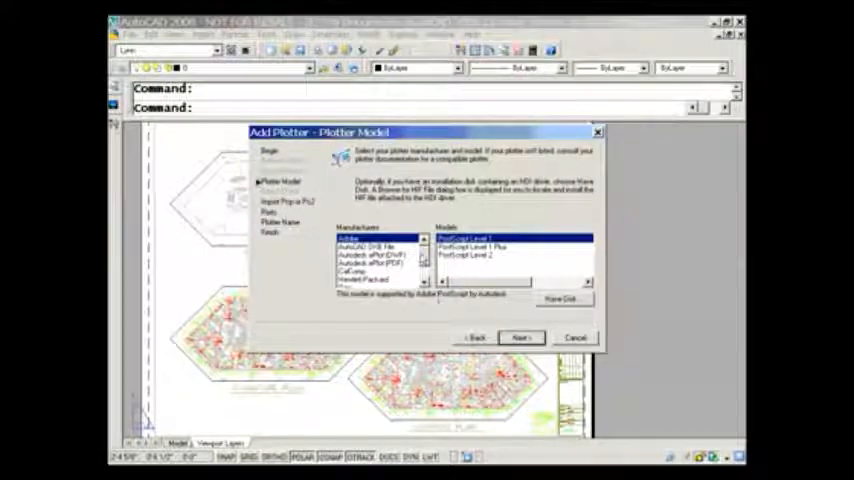
Select the raster file format manufacturer and BMP model for the new plotter
click(520, 336)
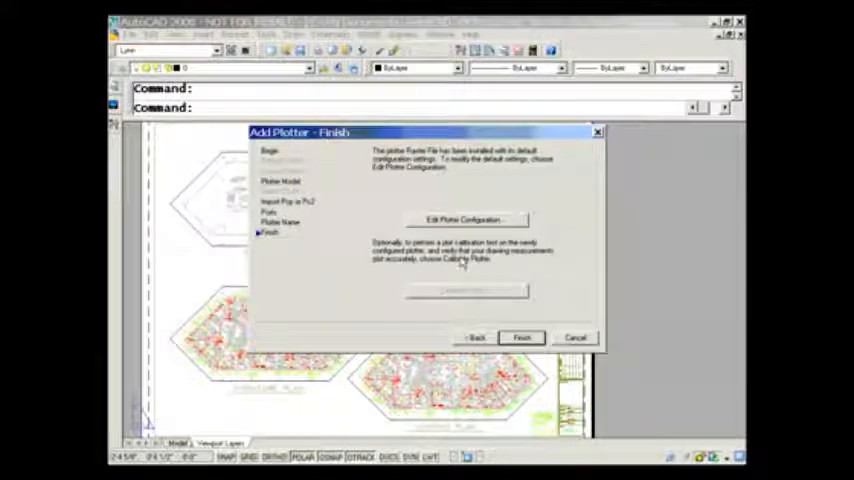
Enter the Plotter Configuration Editor for the newly created plotter file
click(466, 220)
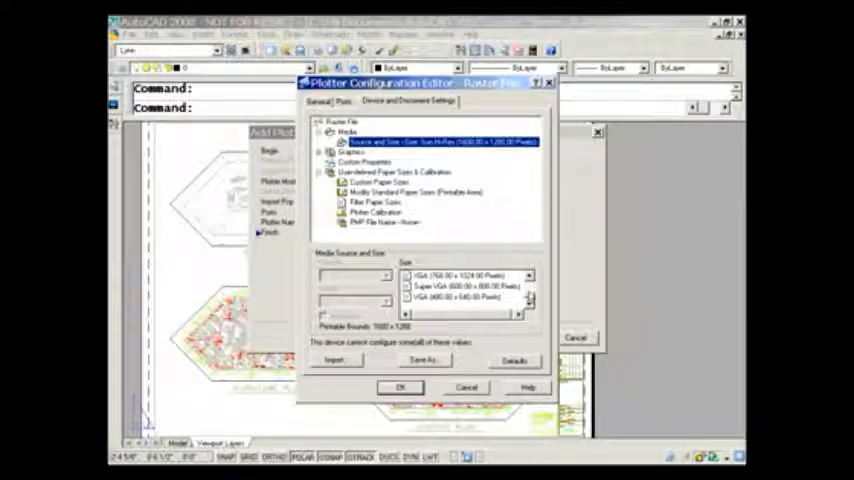